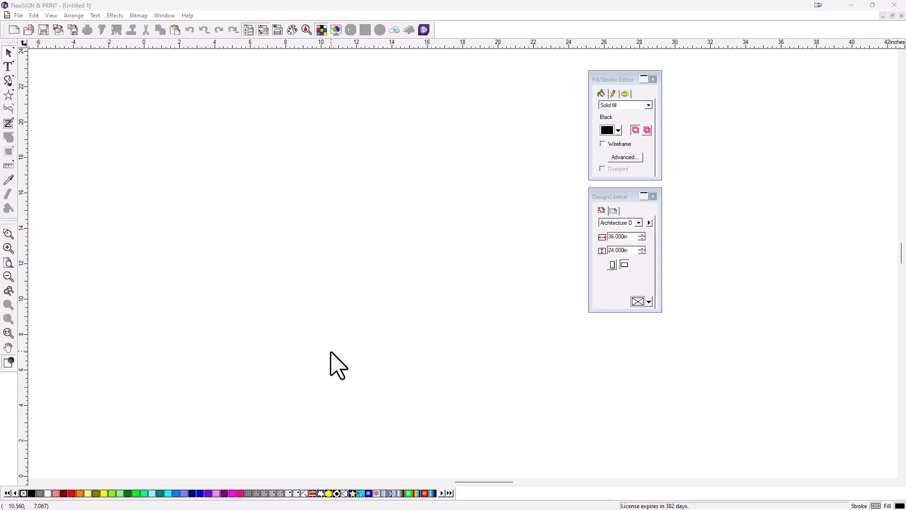
pyautogui.moveTo(312, 268)
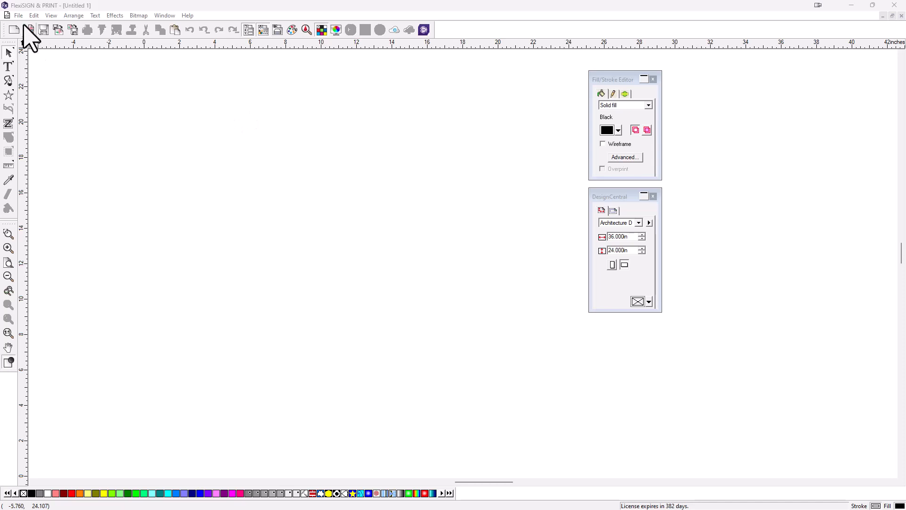
# Step: Show the workspace preset list from the File menu
pyautogui.click(18, 15)
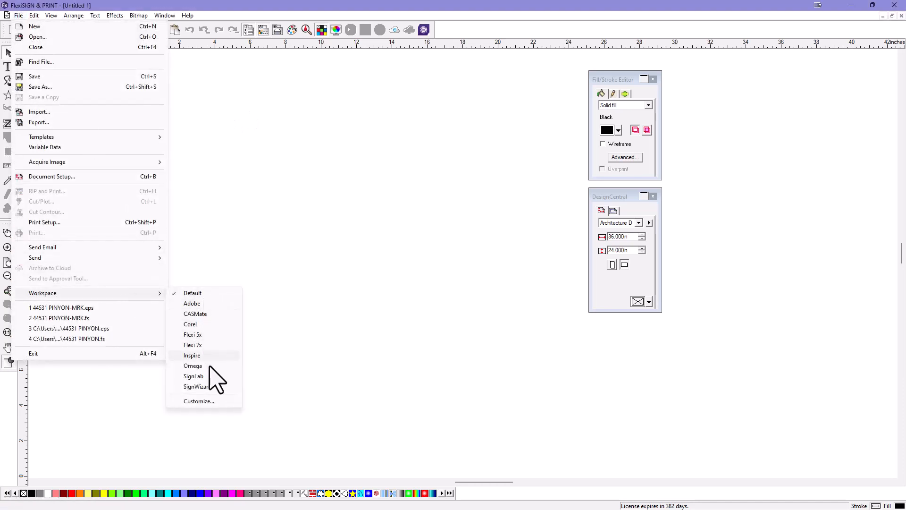
pyautogui.moveTo(229, 307)
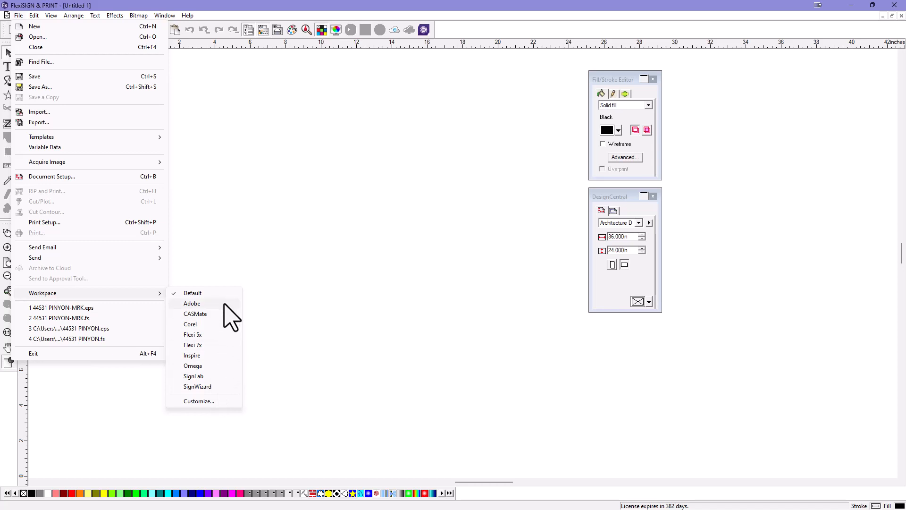
# Step: Apply the Adobe workspace preset to the interface
pyautogui.click(192, 303)
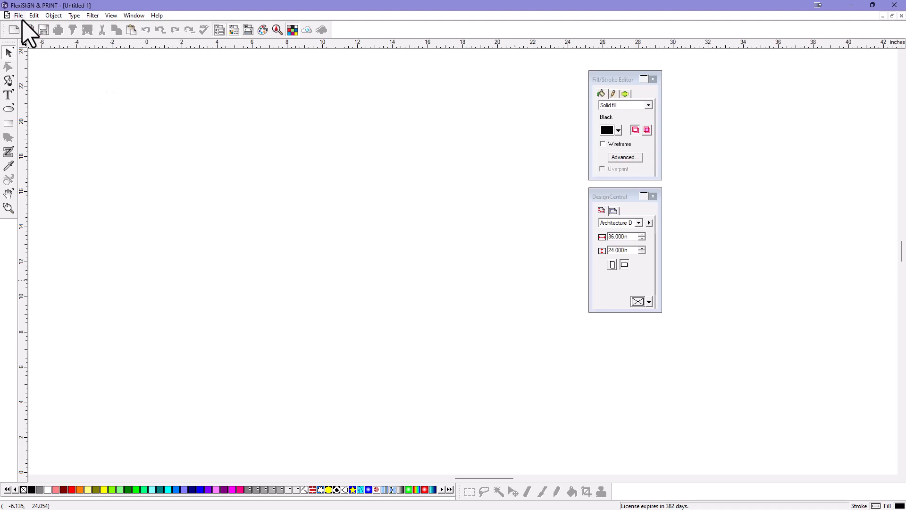
pyautogui.moveTo(231, 228)
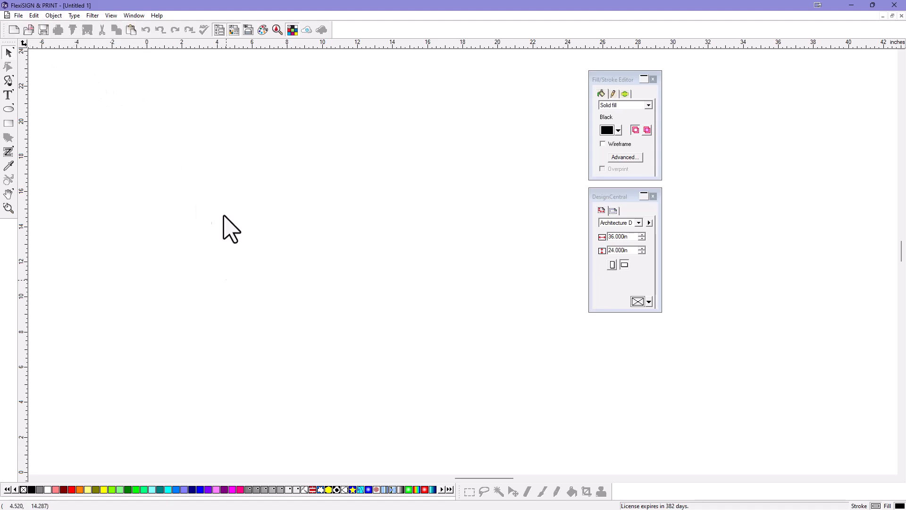
pyautogui.moveTo(196, 251)
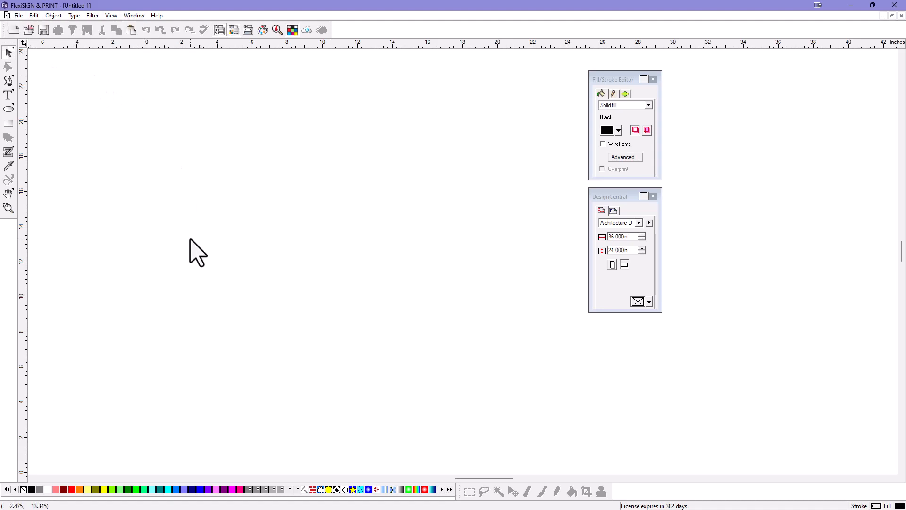
pyautogui.moveTo(182, 245)
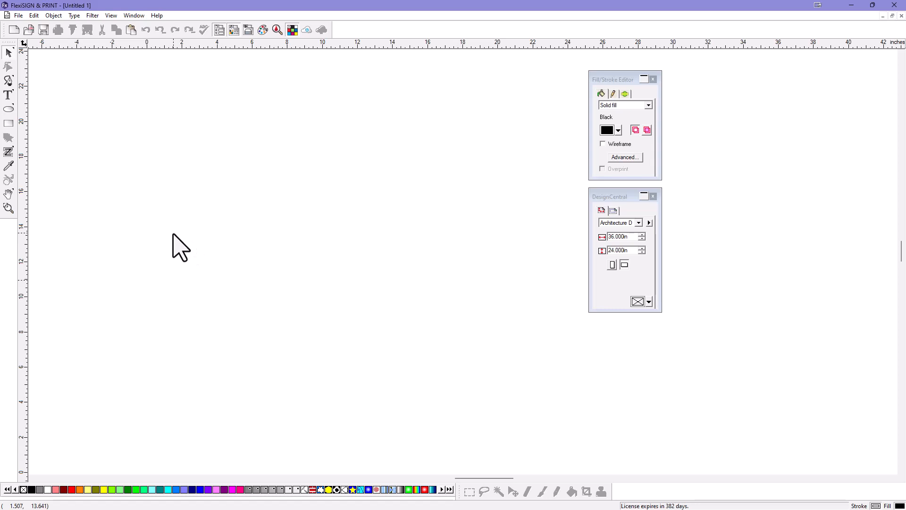
pyautogui.moveTo(11, 127)
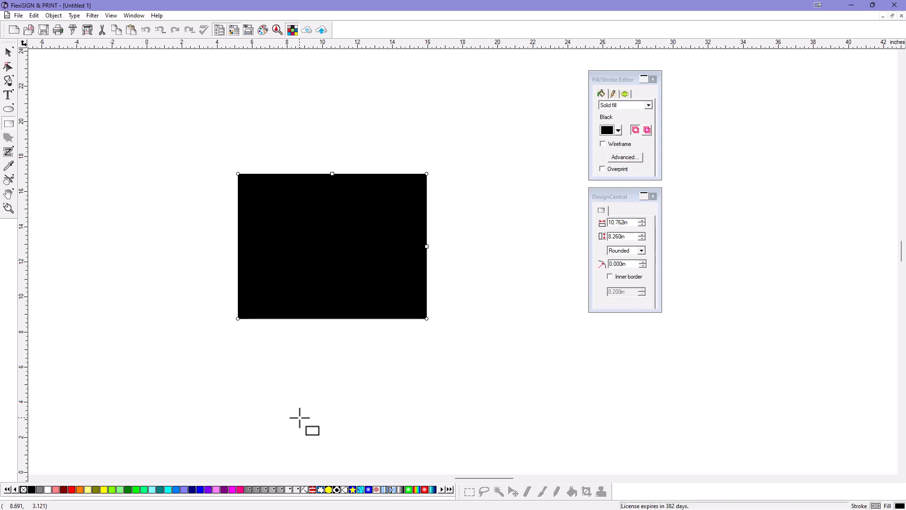
pyautogui.moveTo(334, 236)
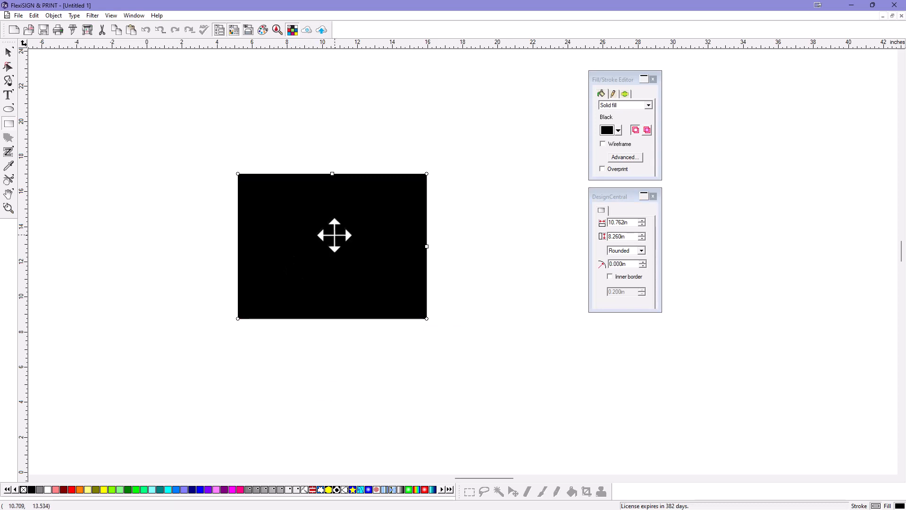
pyautogui.moveTo(29, 66)
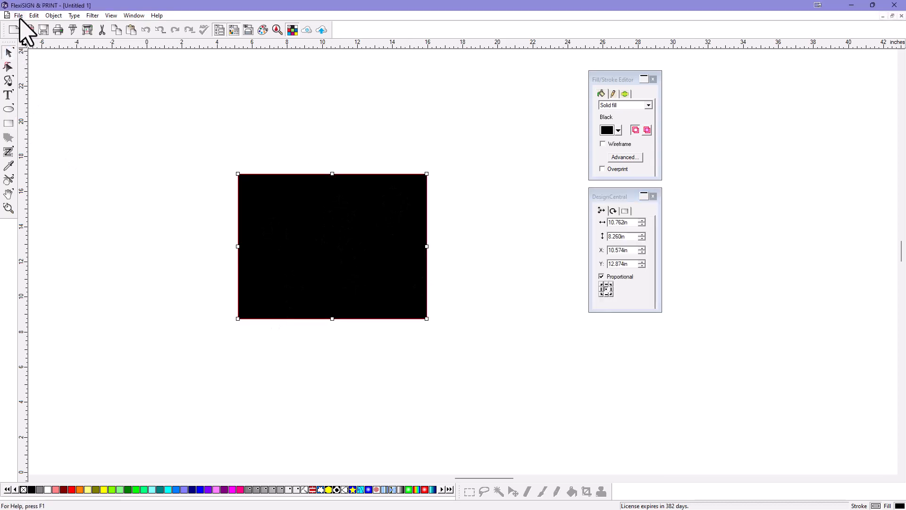
# Step: Reach the View commands under the Tools category in the workspace shortcut editor
pyautogui.click(18, 15)
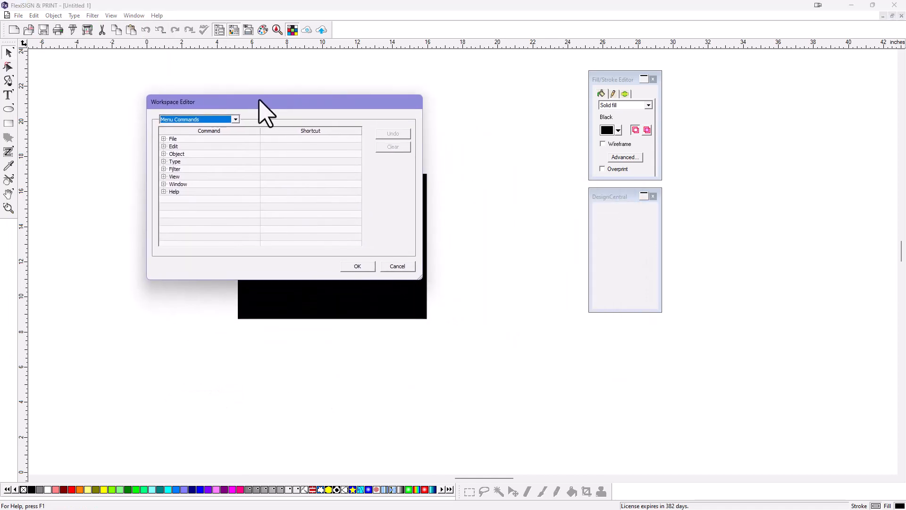
pyautogui.click(235, 118)
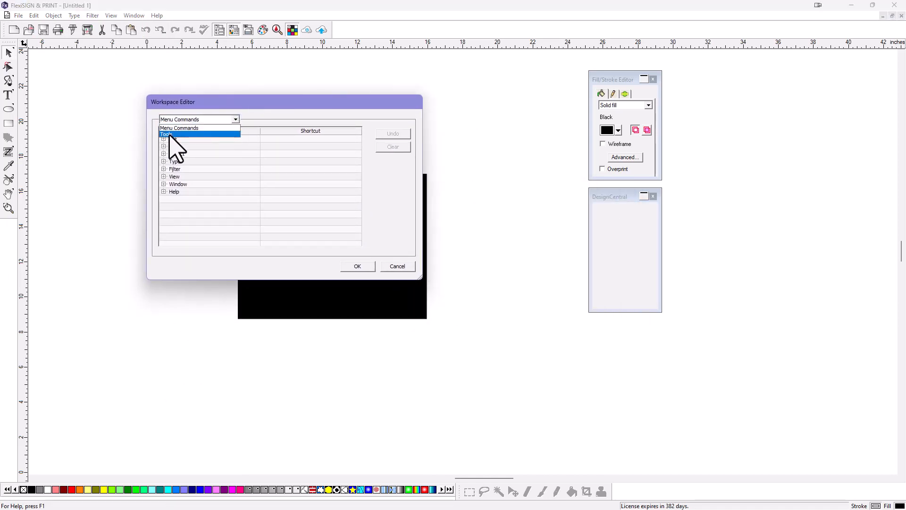
pyautogui.click(166, 133)
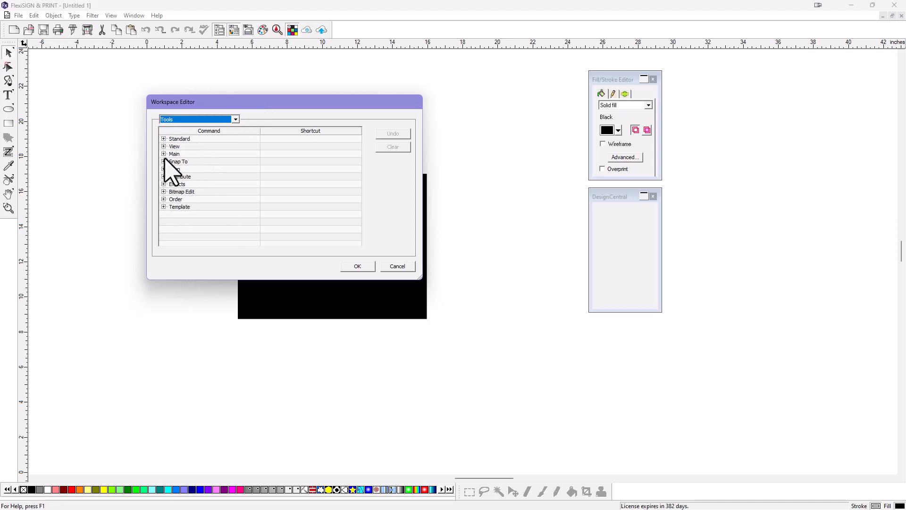
pyautogui.click(164, 146)
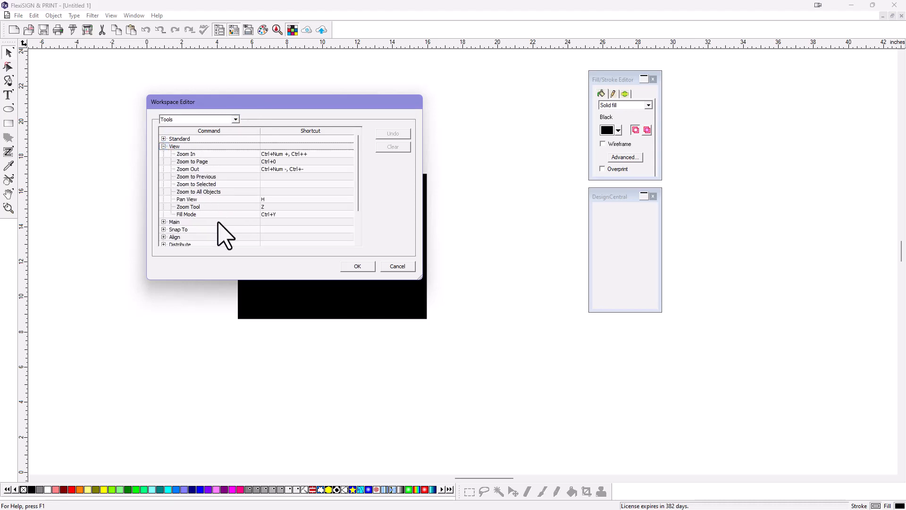
pyautogui.moveTo(230, 236)
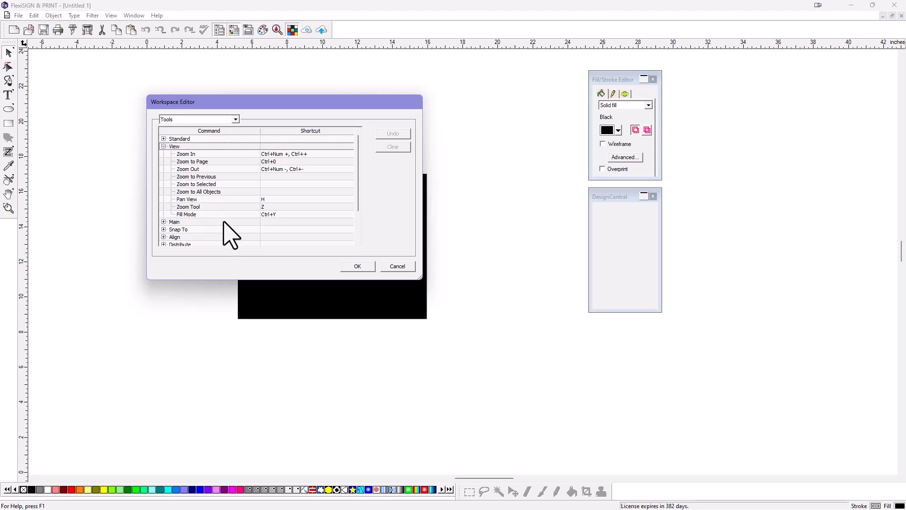
# Step: Assign Ctrl+0 to Zoom to All Objects, replacing Zoom to Page, and save the change
pyautogui.click(198, 192)
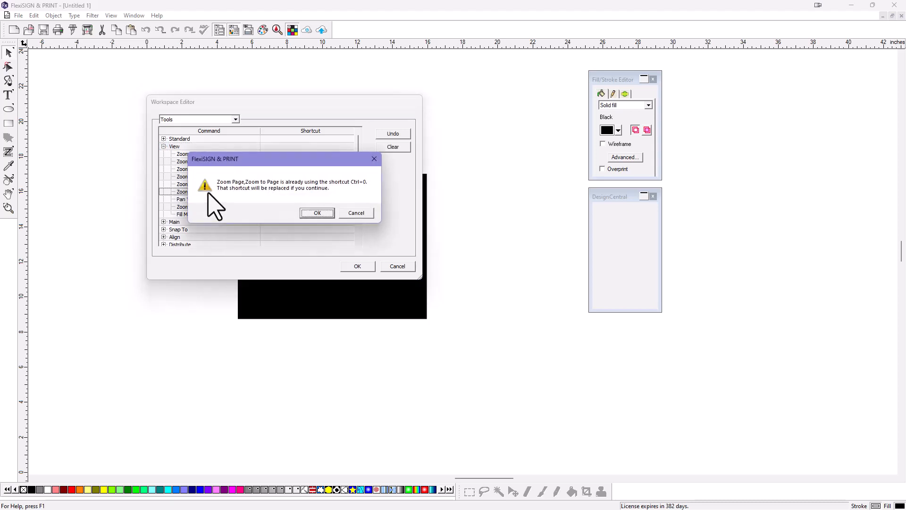
pyautogui.click(317, 212)
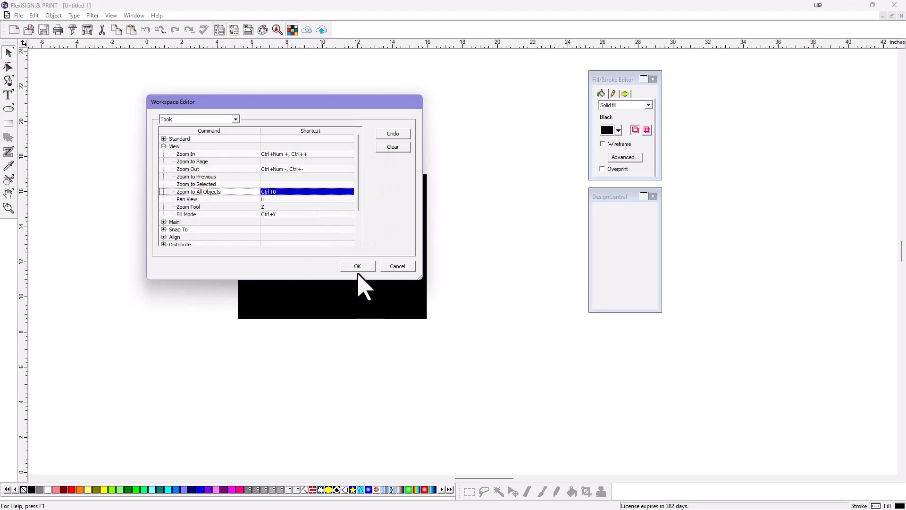
pyautogui.click(357, 266)
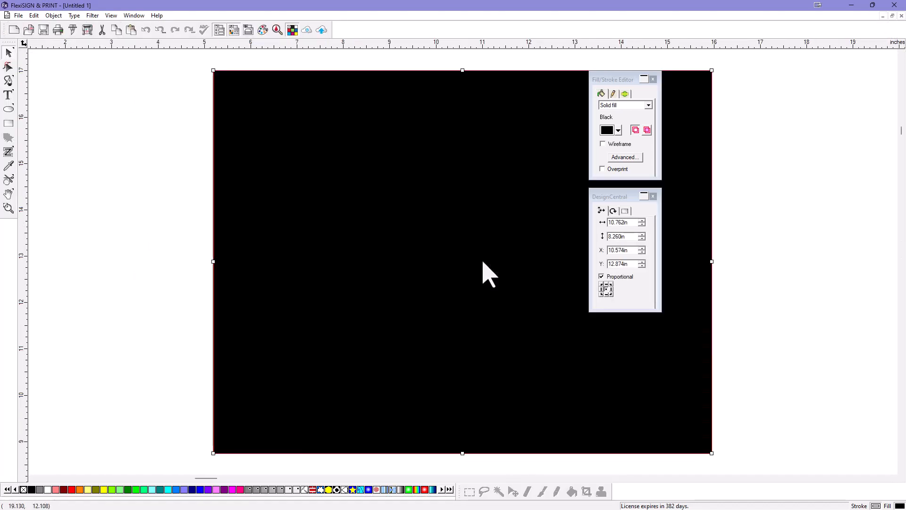
pyautogui.moveTo(107, 104)
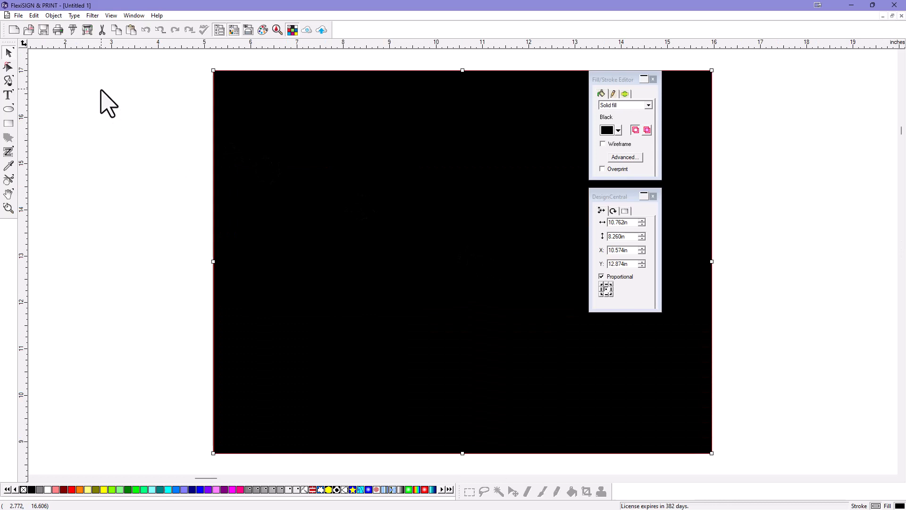
pyautogui.moveTo(23, 23)
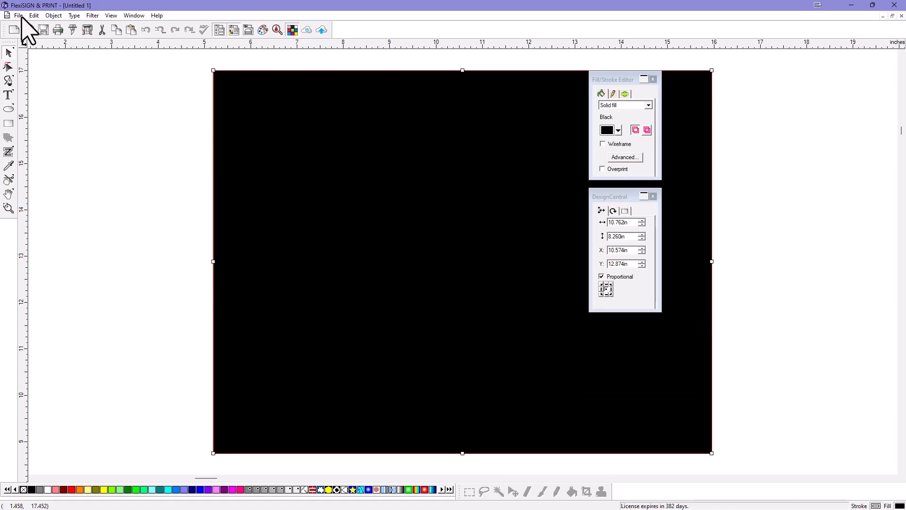
# Step: Go to the File menu to change the workspace preset
pyautogui.click(18, 15)
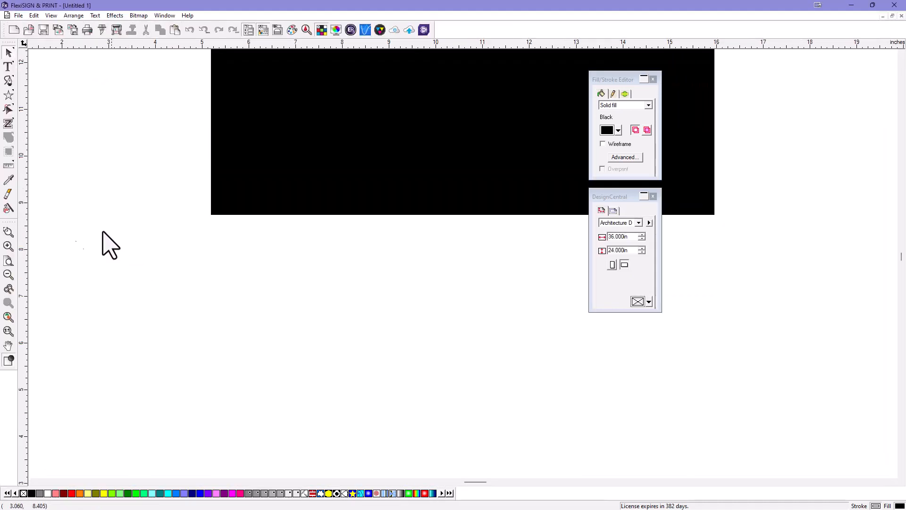
pyautogui.moveTo(58, 253)
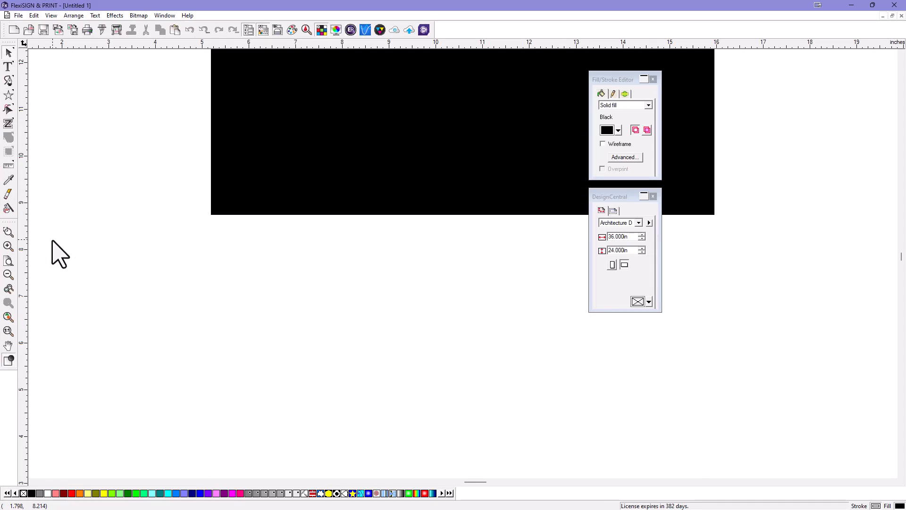
# Step: Switch back to the Default workspace and bring up its shortcut editor on Tools
pyautogui.click(18, 15)
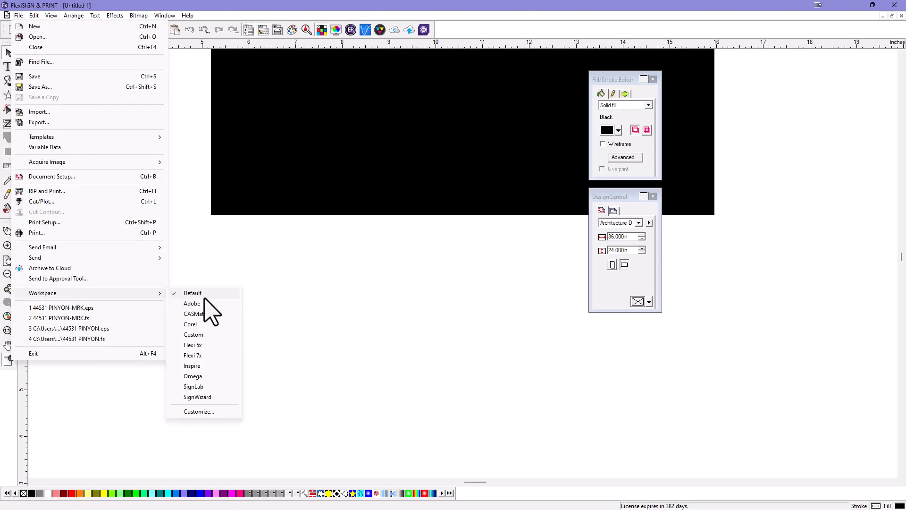
pyautogui.click(199, 410)
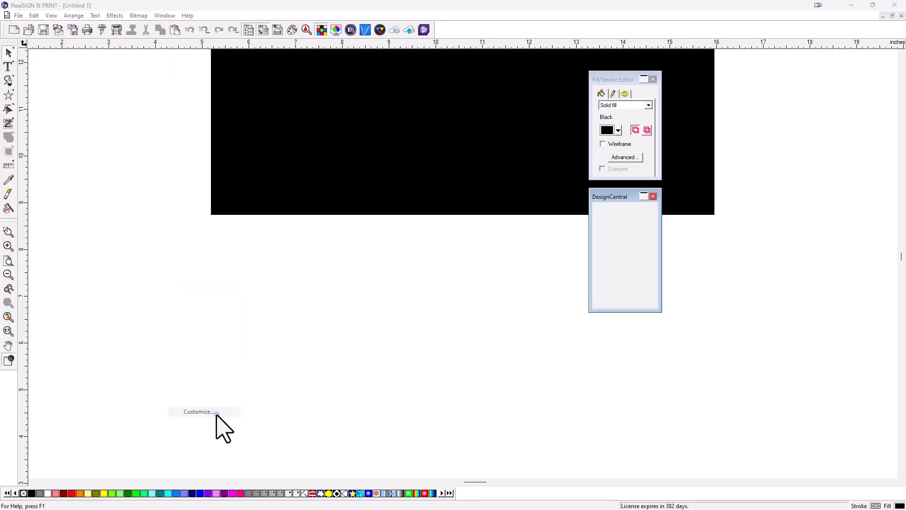
pyautogui.click(198, 410)
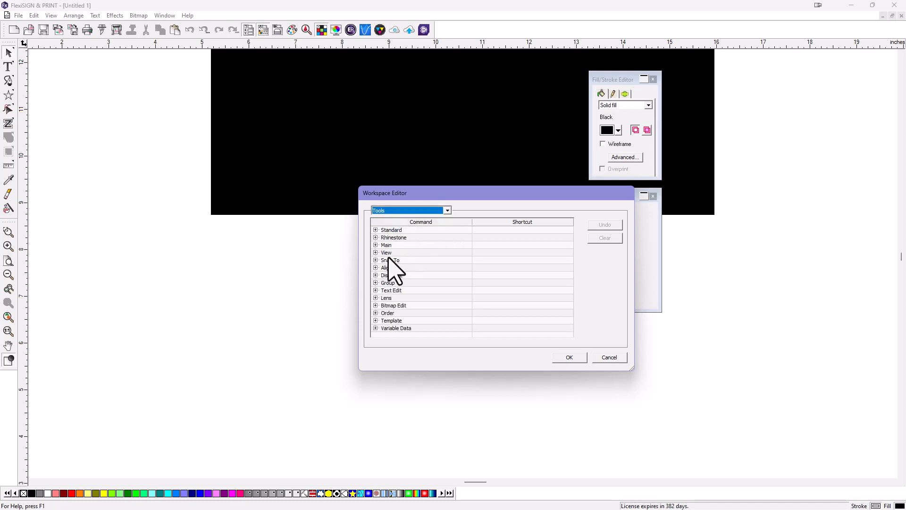
# Step: Give Zoom to All Objects the Ctrl+0 shortcut from Text Baselines, saved to the Custom workspace
pyautogui.click(374, 253)
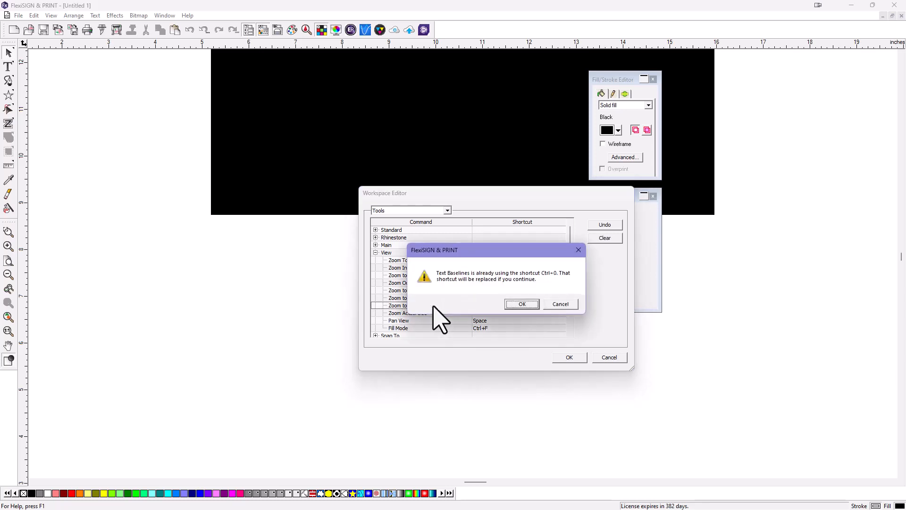
pyautogui.click(520, 303)
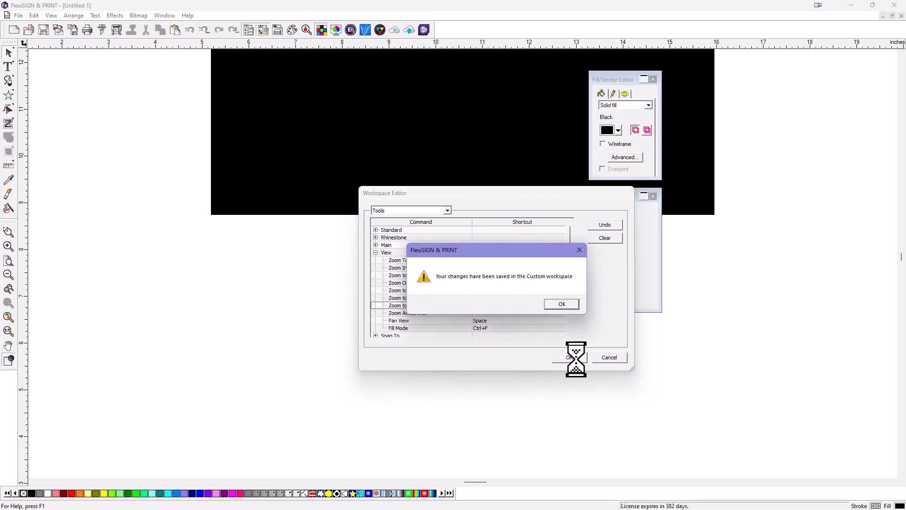
pyautogui.click(560, 304)
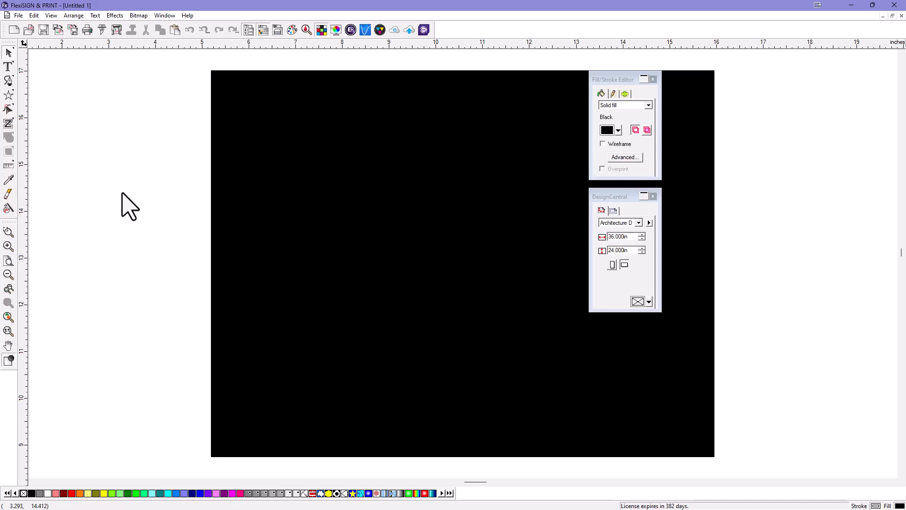
pyautogui.moveTo(126, 208)
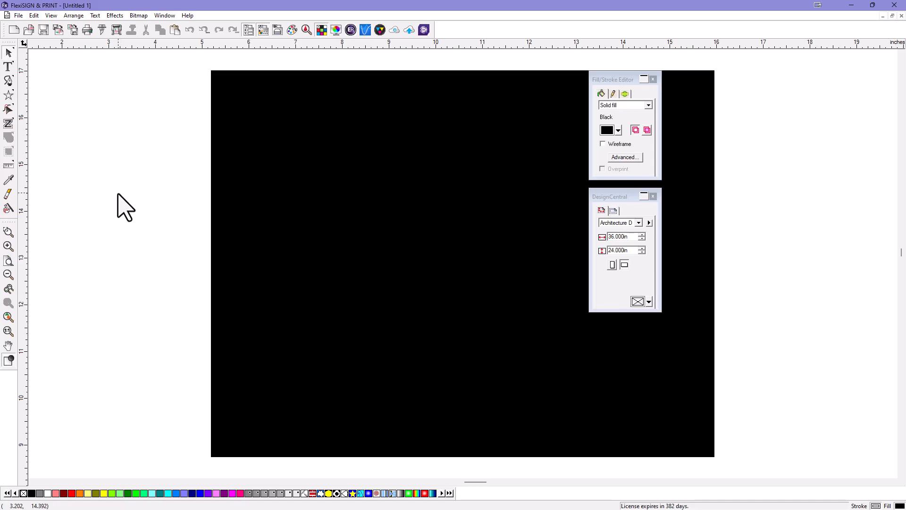
pyautogui.moveTo(122, 207)
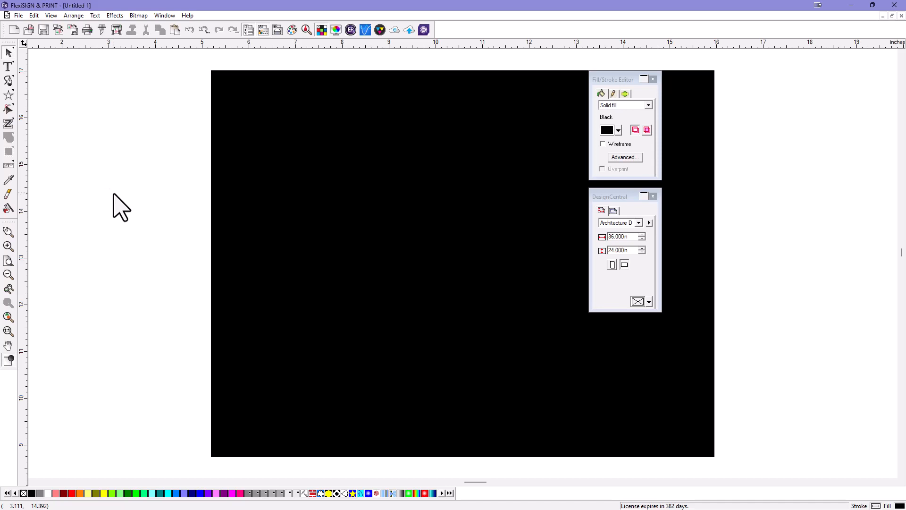
pyautogui.moveTo(123, 205)
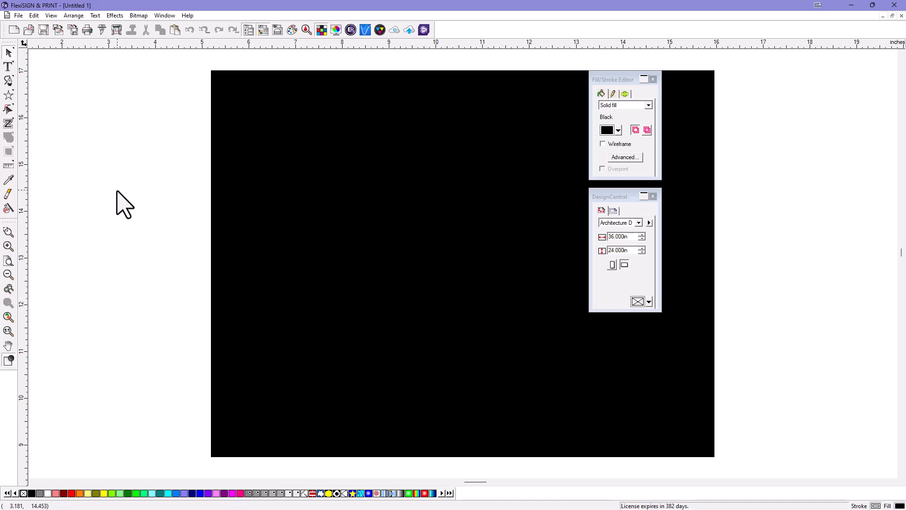